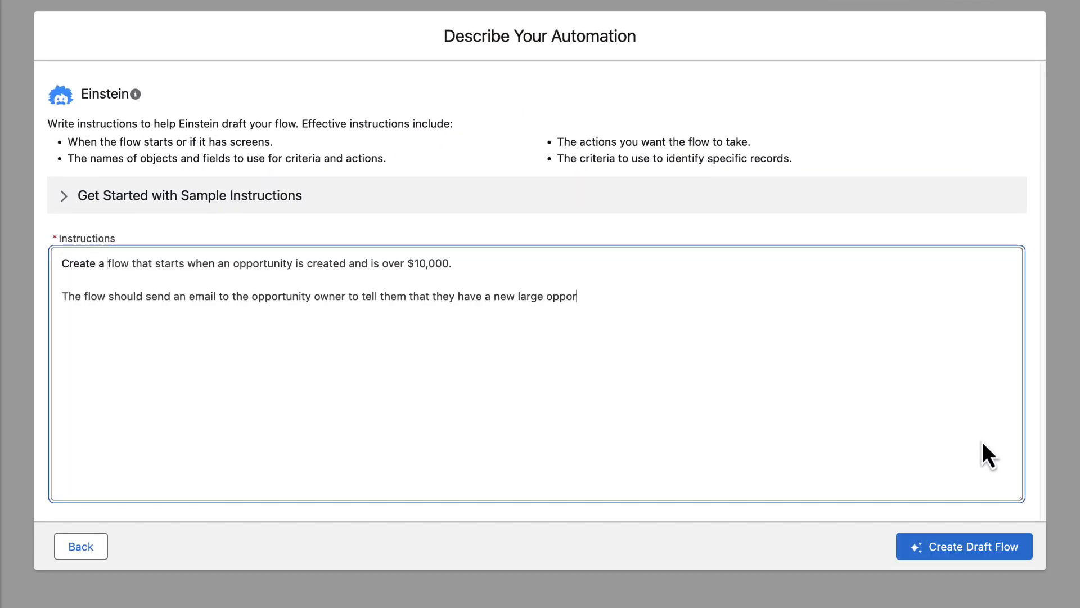
Finish the automation description ending in 'opportunity.' and have Einstein create the draft flow
{"action": "type", "text": "tunity."}
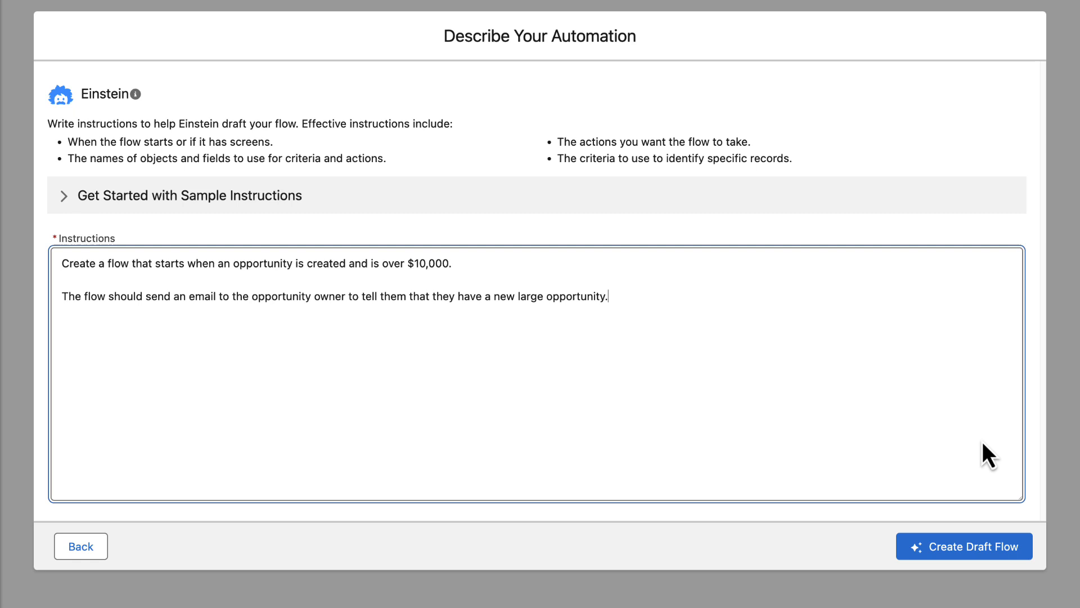
{"action": "double_click", "coordinate": [104, 263]}
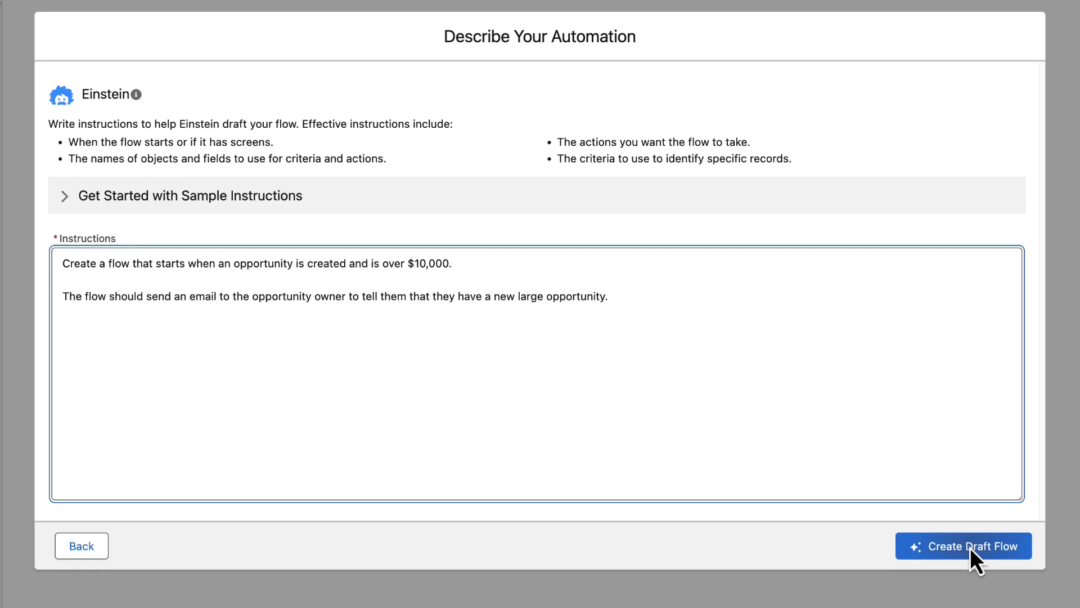
{"action": "left_click", "coordinate": [962, 545]}
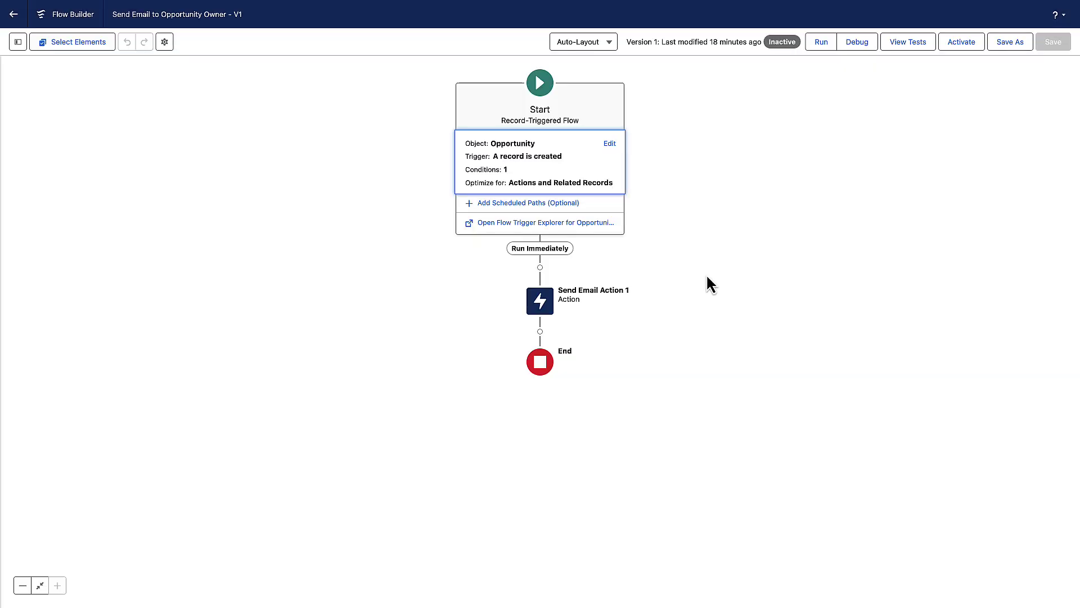
Edit Send Email Action 1 to lengthen its body text and save
{"action": "left_click", "coordinate": [539, 301]}
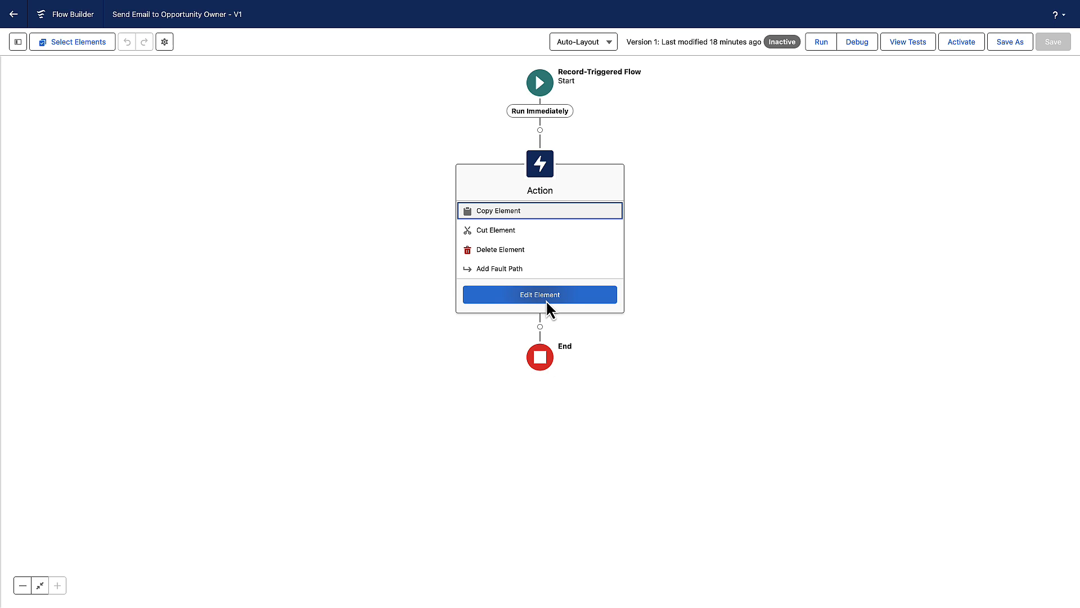
{"action": "left_click", "coordinate": [539, 293]}
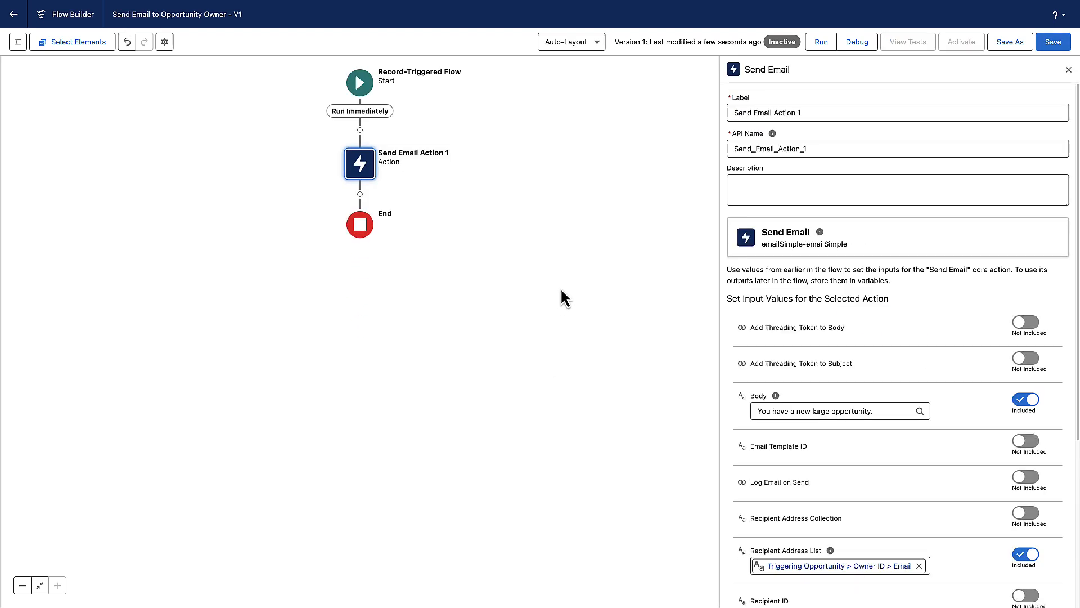
{"action": "mouse_move", "coordinate": [615, 314]}
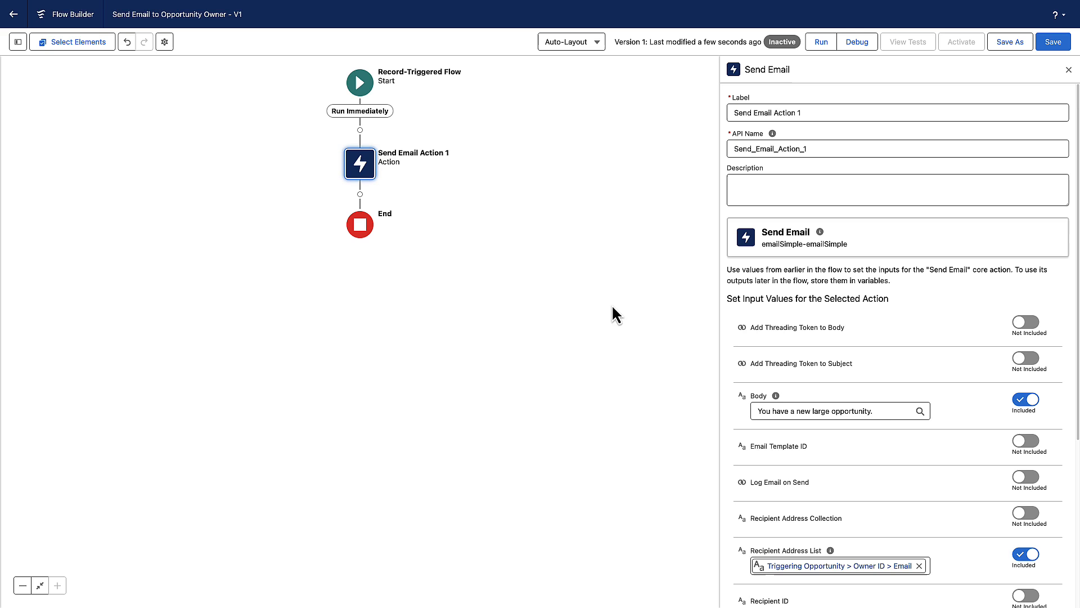
{"action": "left_click", "coordinate": [830, 411]}
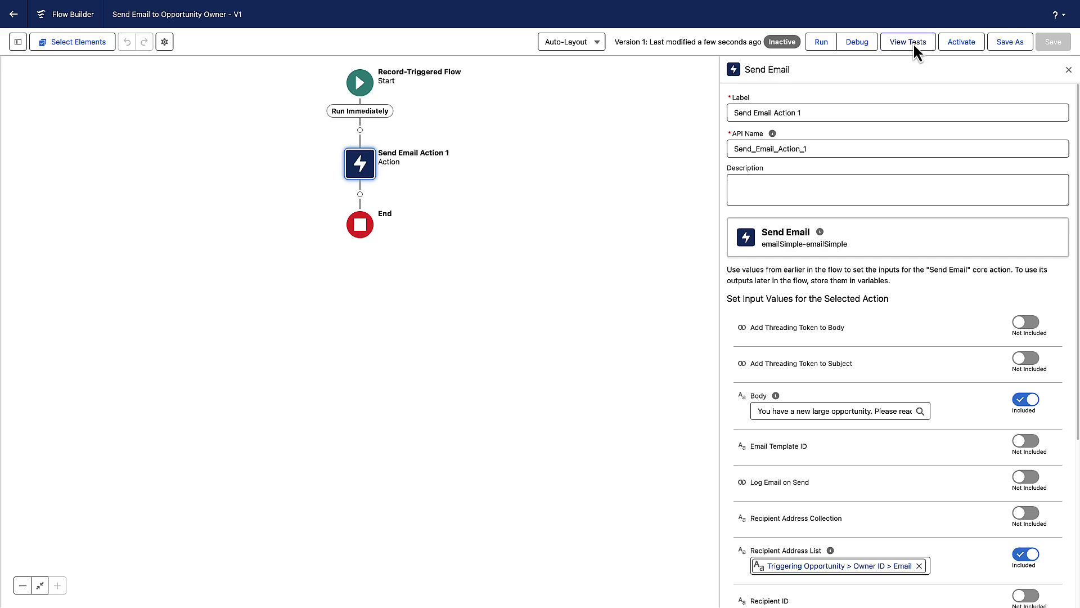
Debug the flow against the Test opportunity, then add a Create Records step for a follow-up Task
{"action": "left_click", "coordinate": [856, 41]}
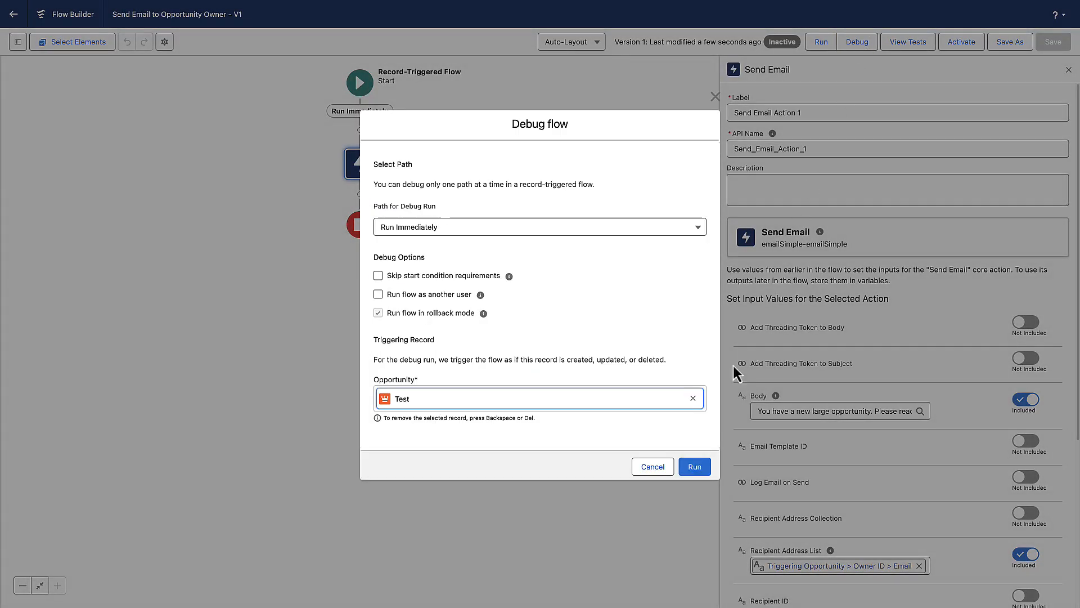
{"action": "left_click", "coordinate": [694, 466]}
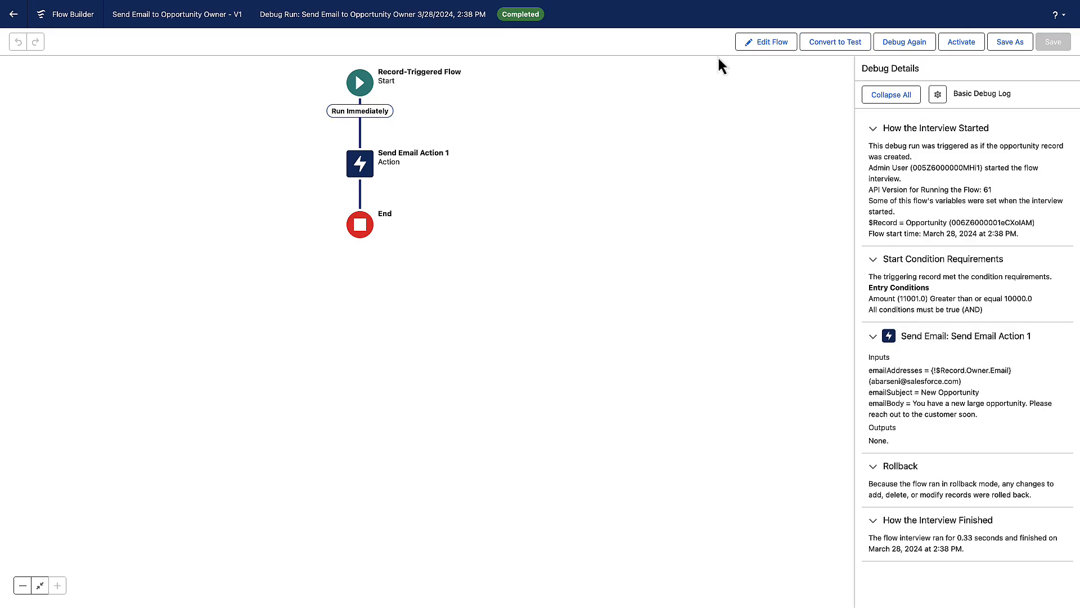
{"action": "left_click", "coordinate": [766, 42]}
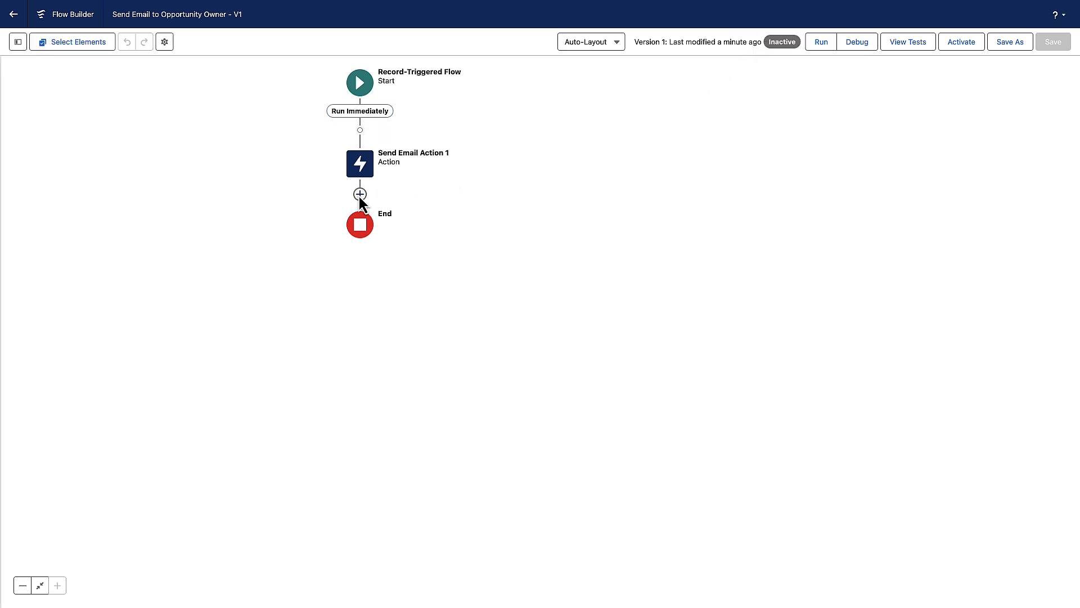
{"action": "left_click", "coordinate": [359, 194]}
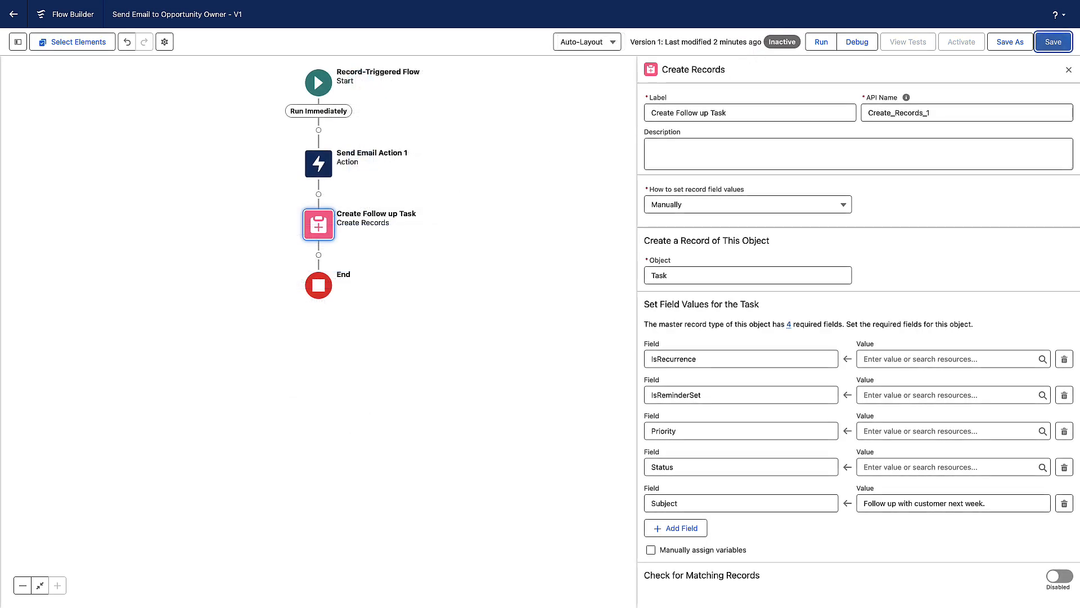